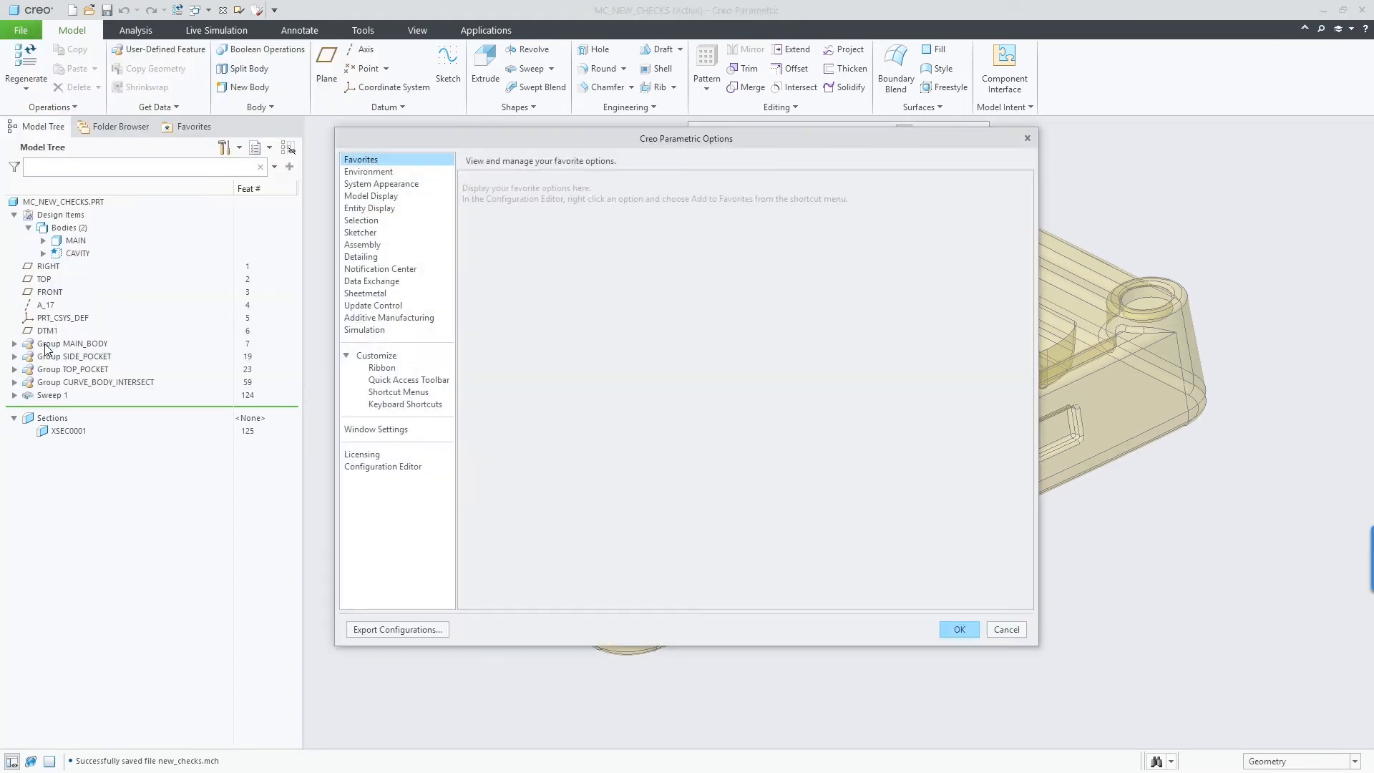
# Reach the ModelCHECK check files under Environment options and select new_checks.mch.
pyautogui.click(369, 171)
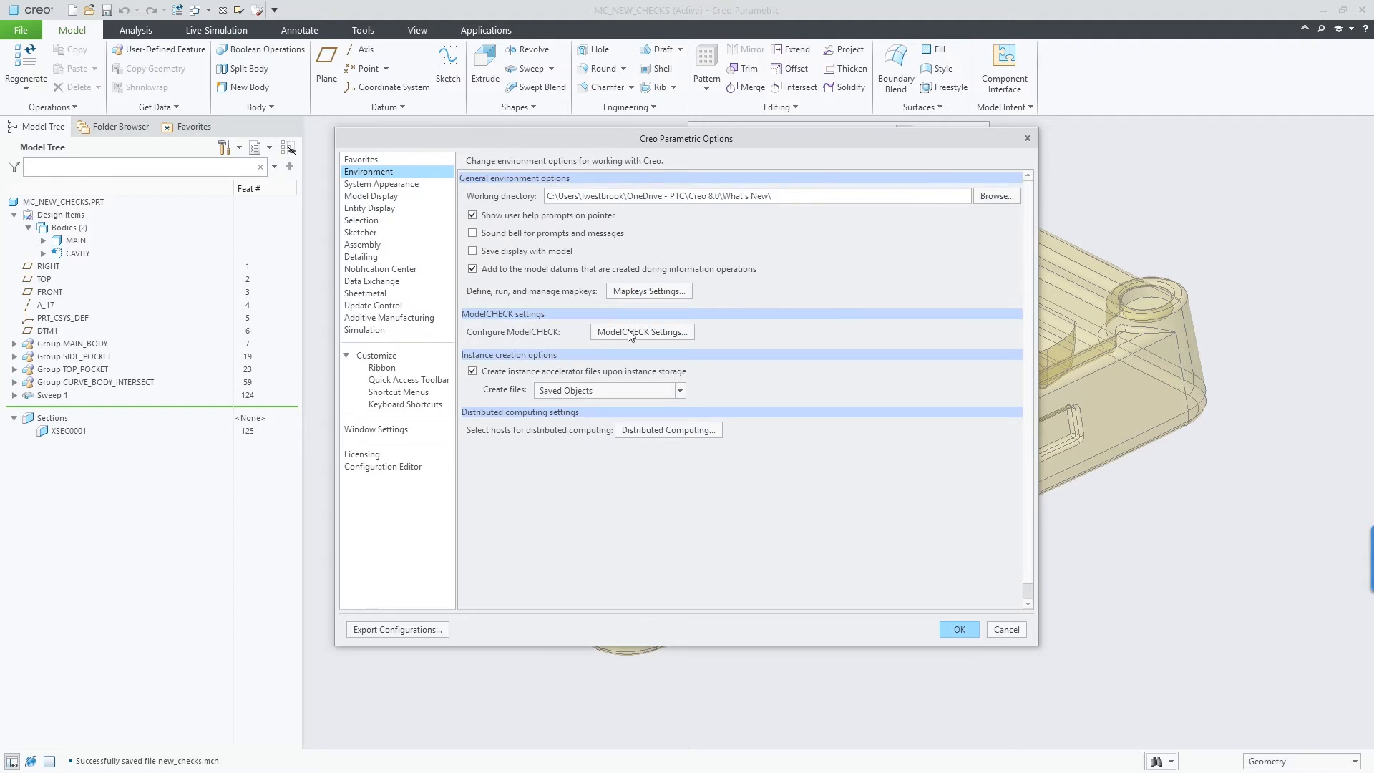
pyautogui.click(641, 331)
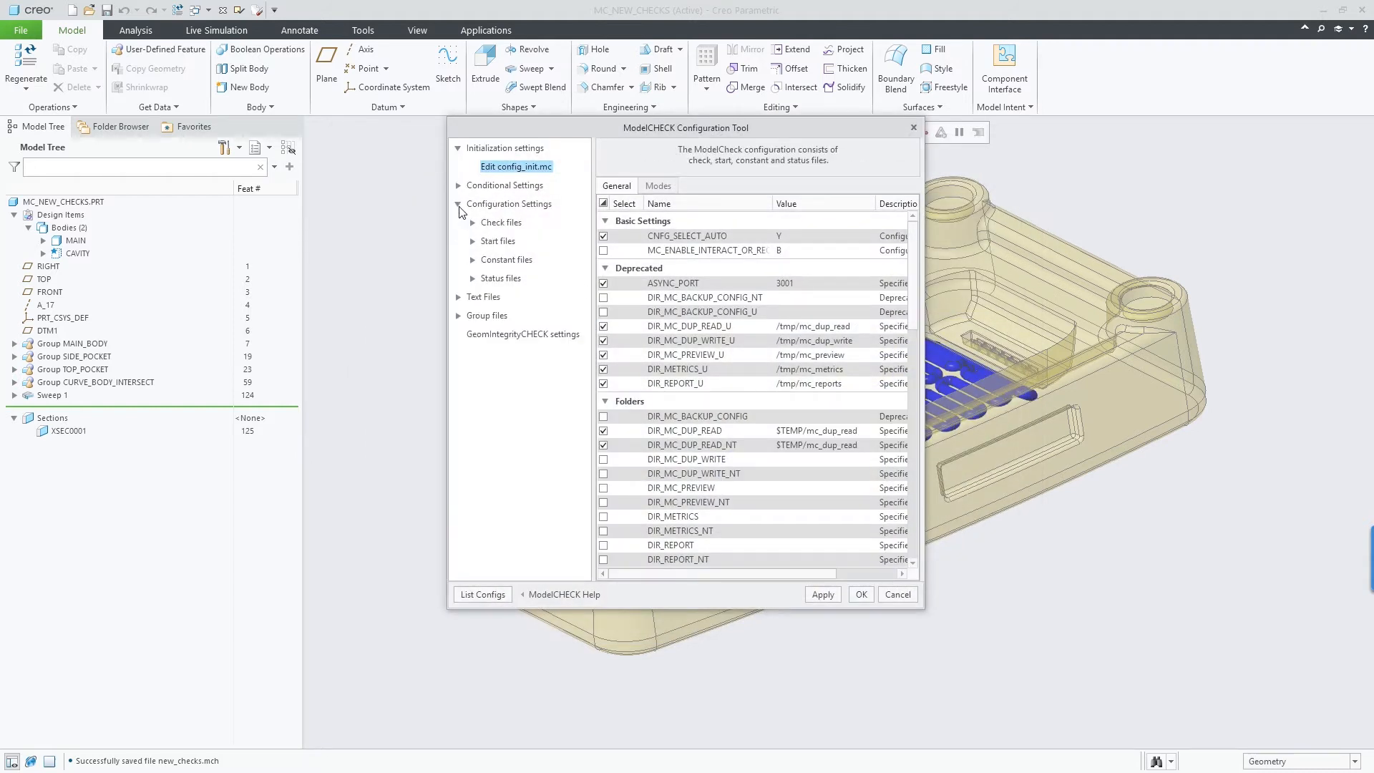
pyautogui.click(502, 222)
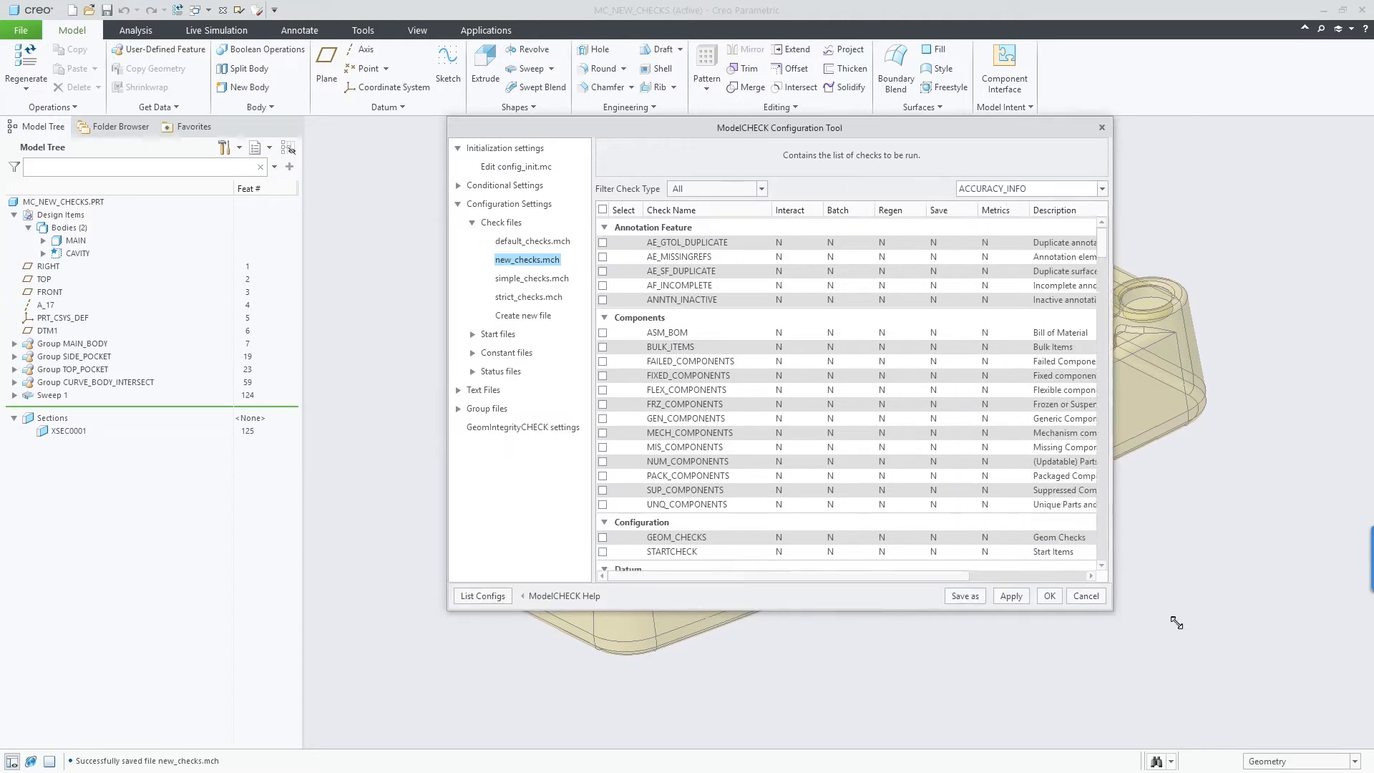
# Enable BODY_INTF as E and WEAK_SKETCHER_DIMS as W, then confirm the settings.
pyautogui.click(1176, 189)
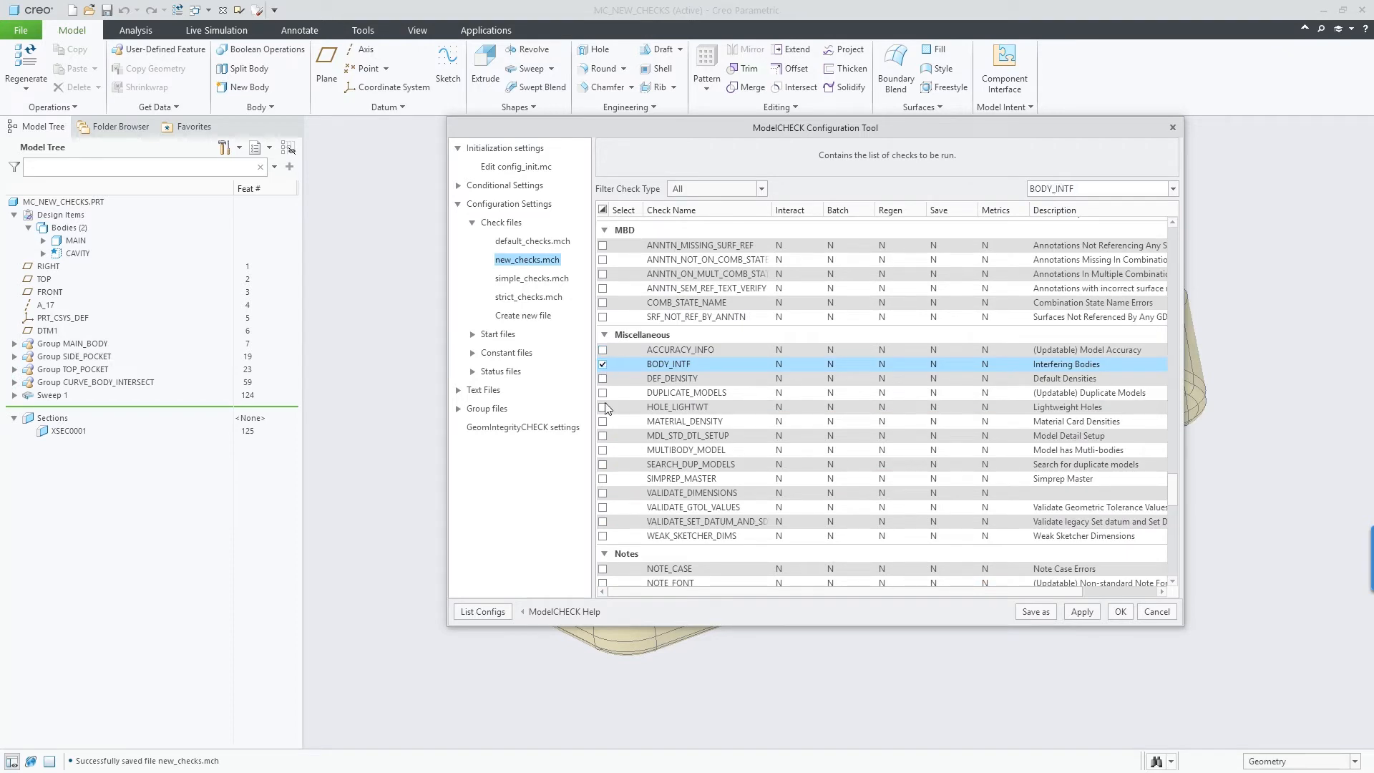
pyautogui.click(602, 535)
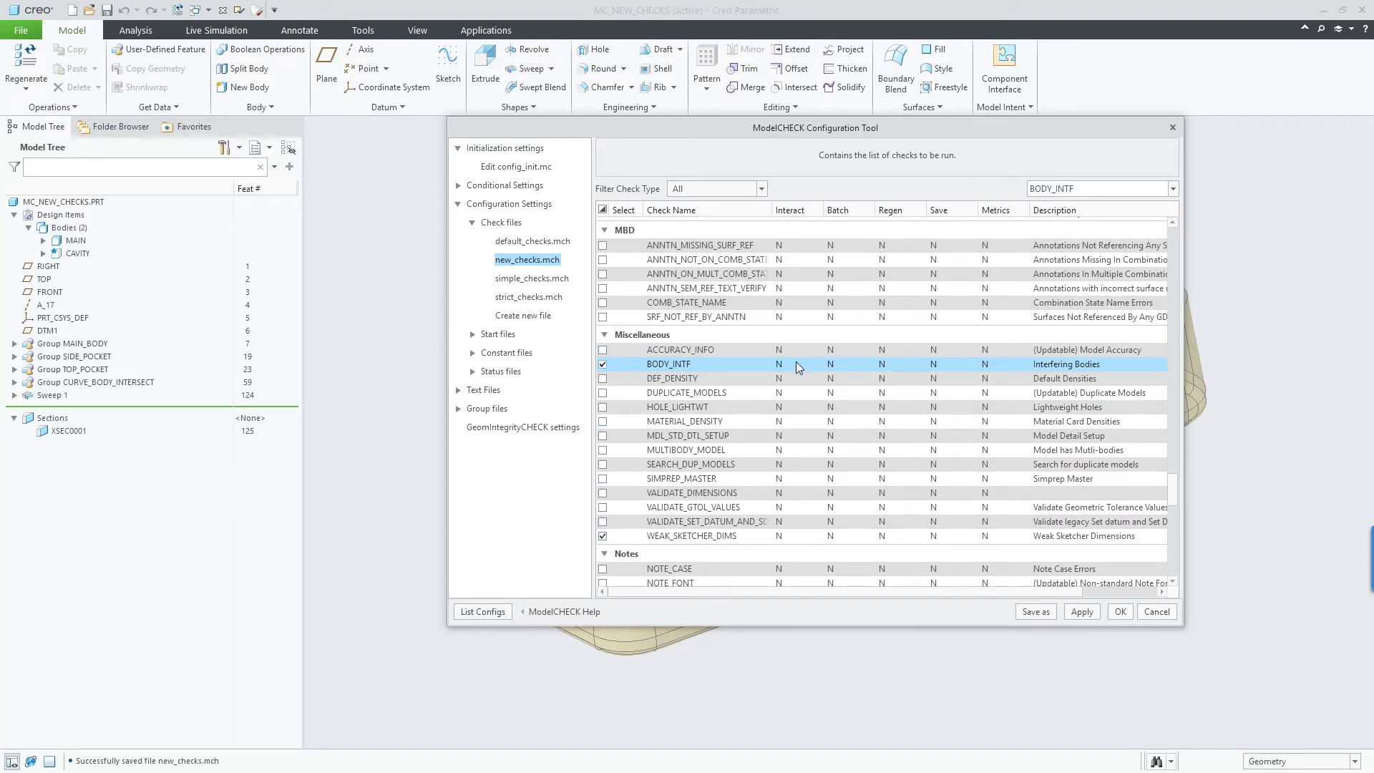
pyautogui.click(793, 364)
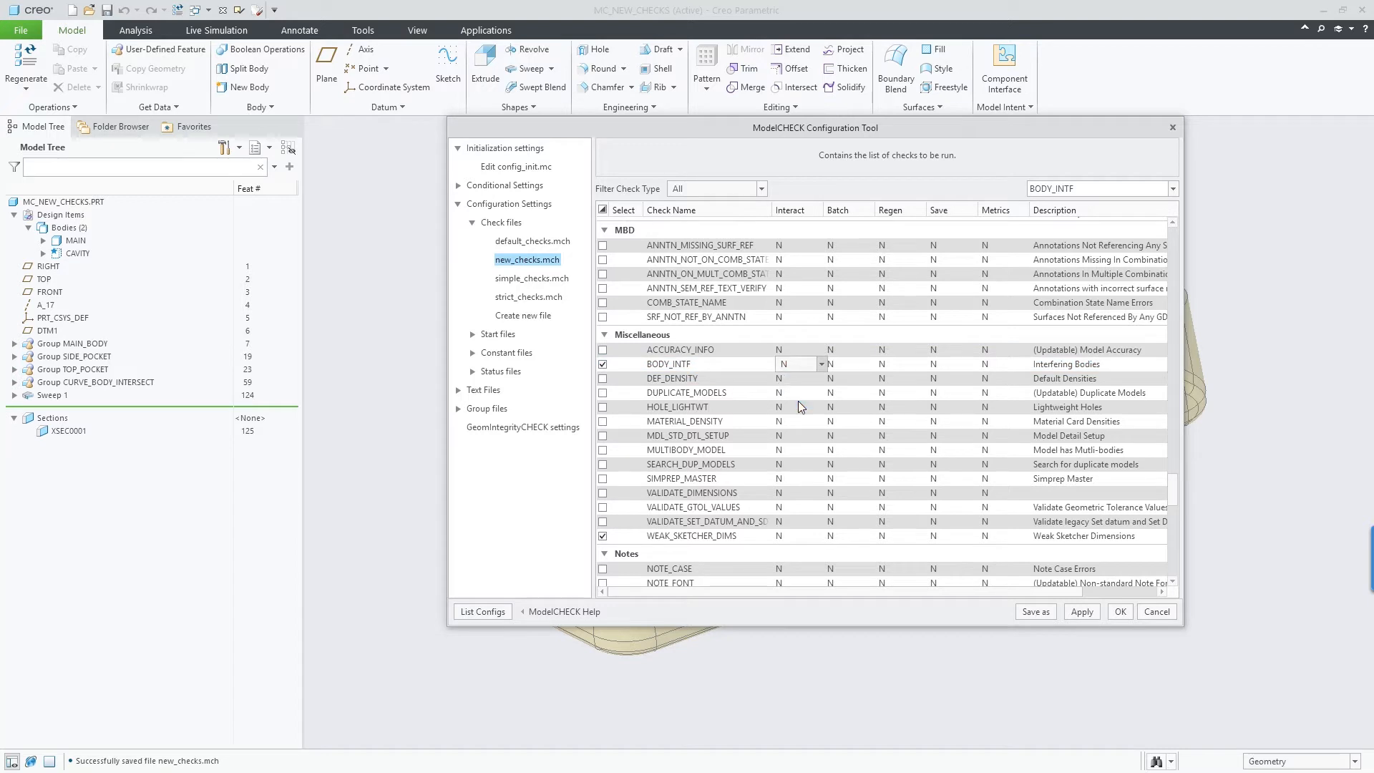
pyautogui.click(819, 536)
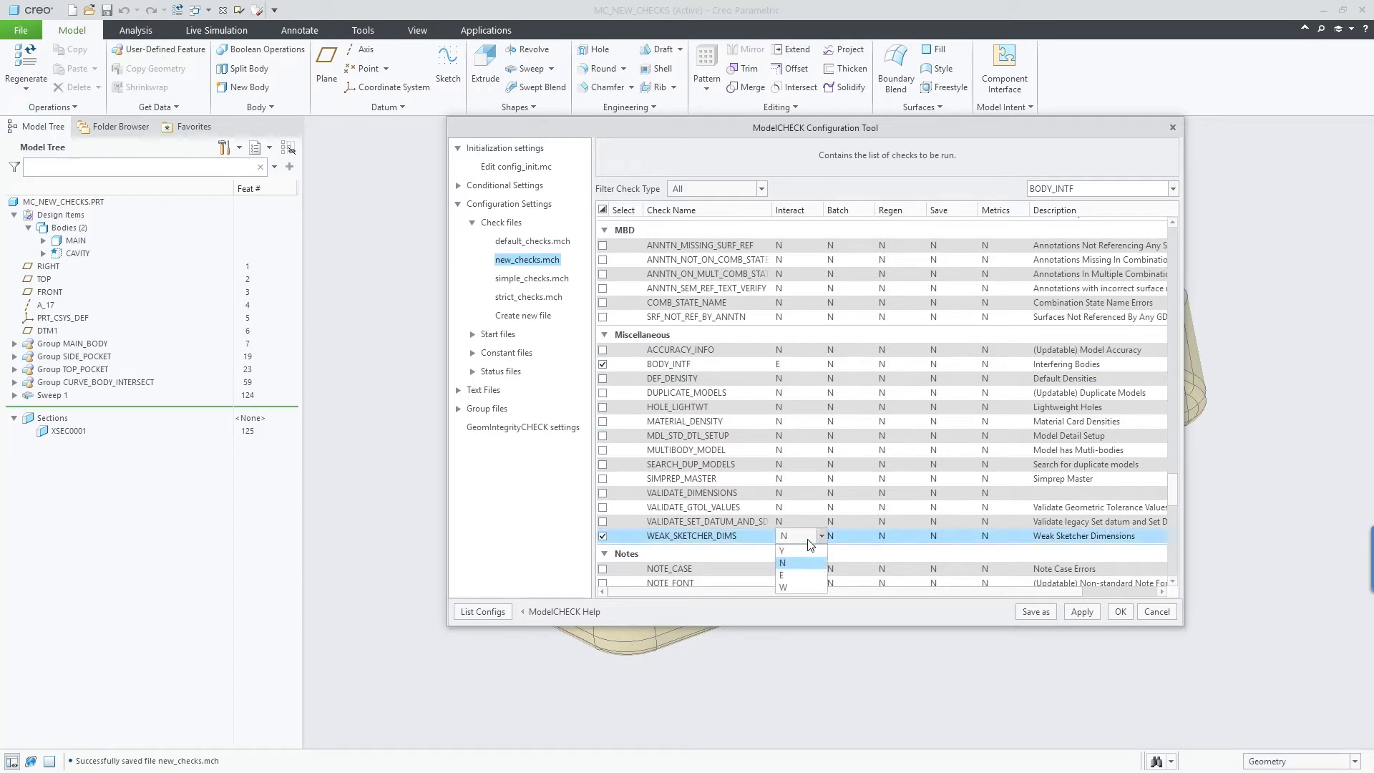
pyautogui.click(783, 587)
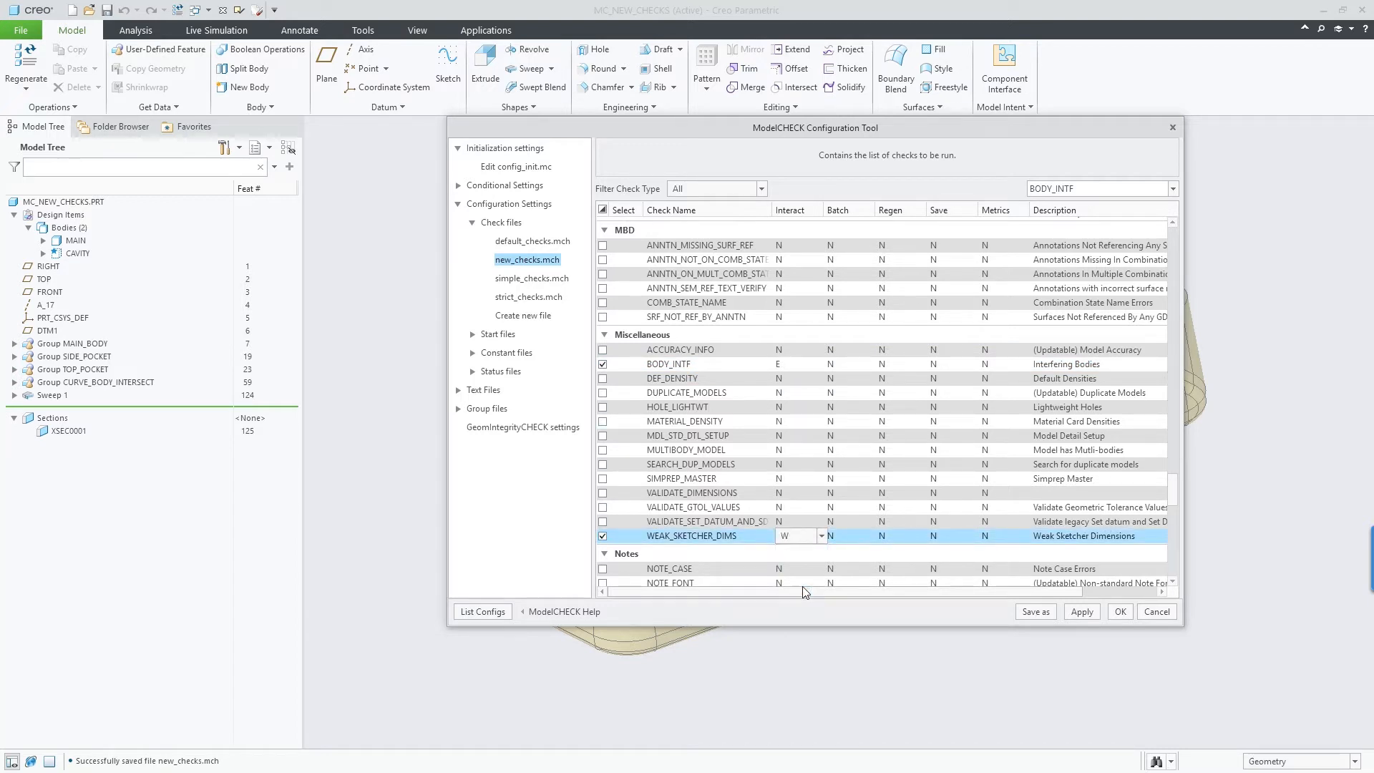
pyautogui.click(1120, 611)
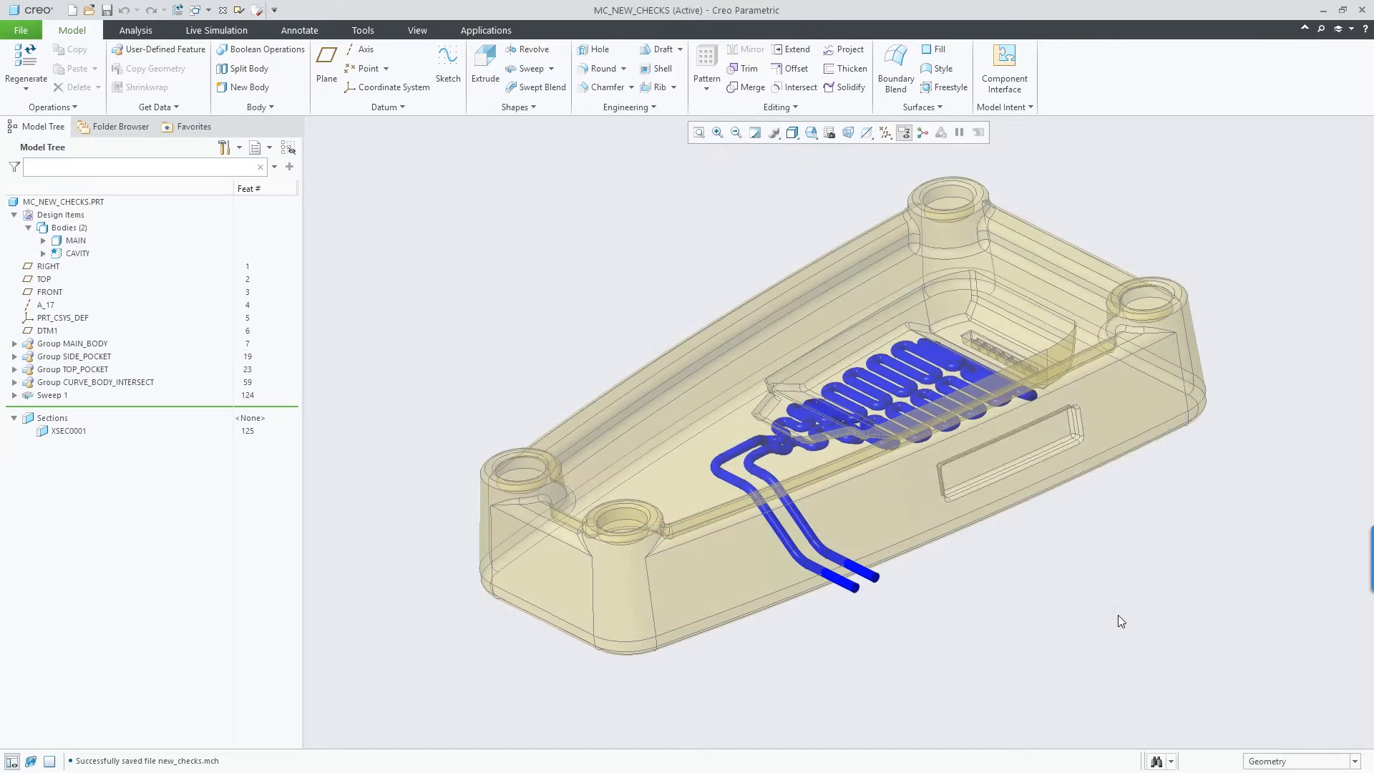
# Run ModelCHECK Interactive and highlight the MAIN & CAVITY body interference, selecting MAIN.
pyautogui.click(20, 30)
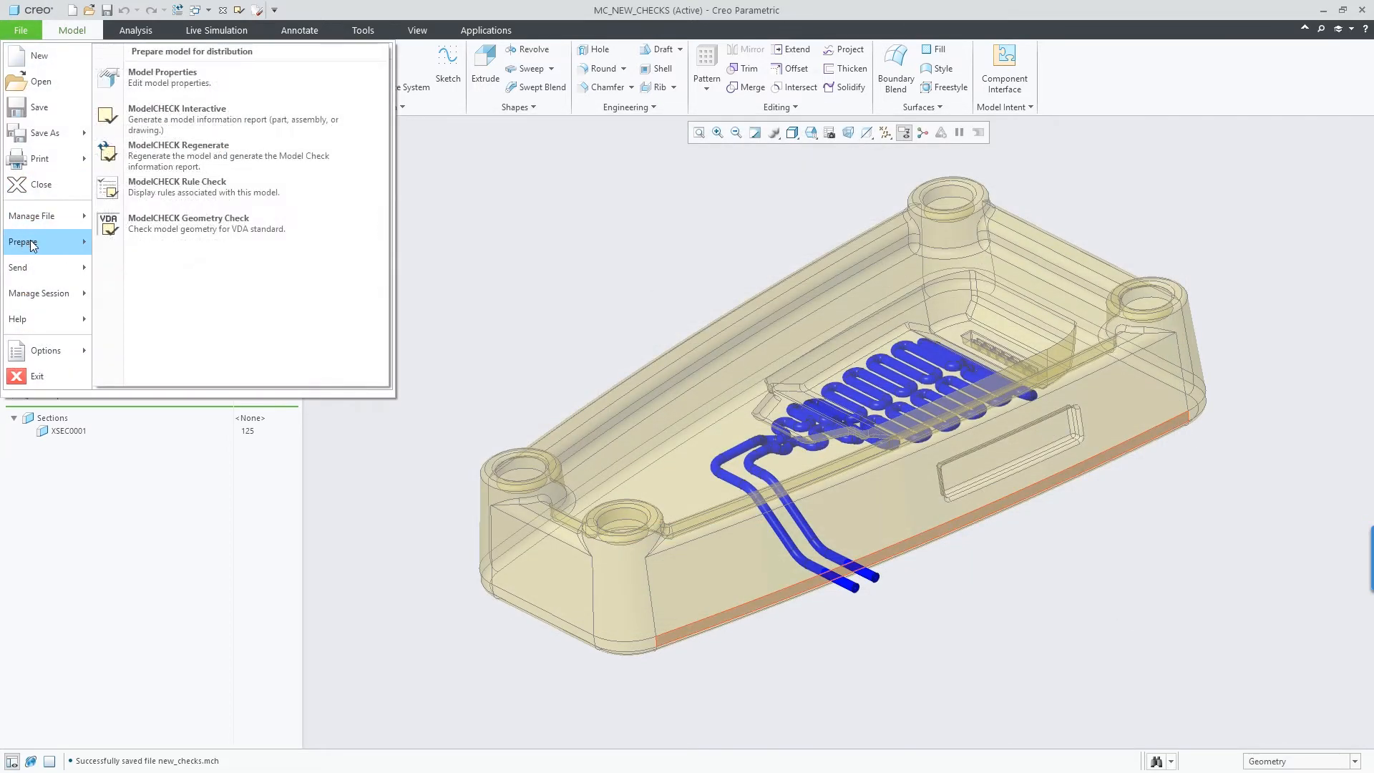
pyautogui.click(178, 154)
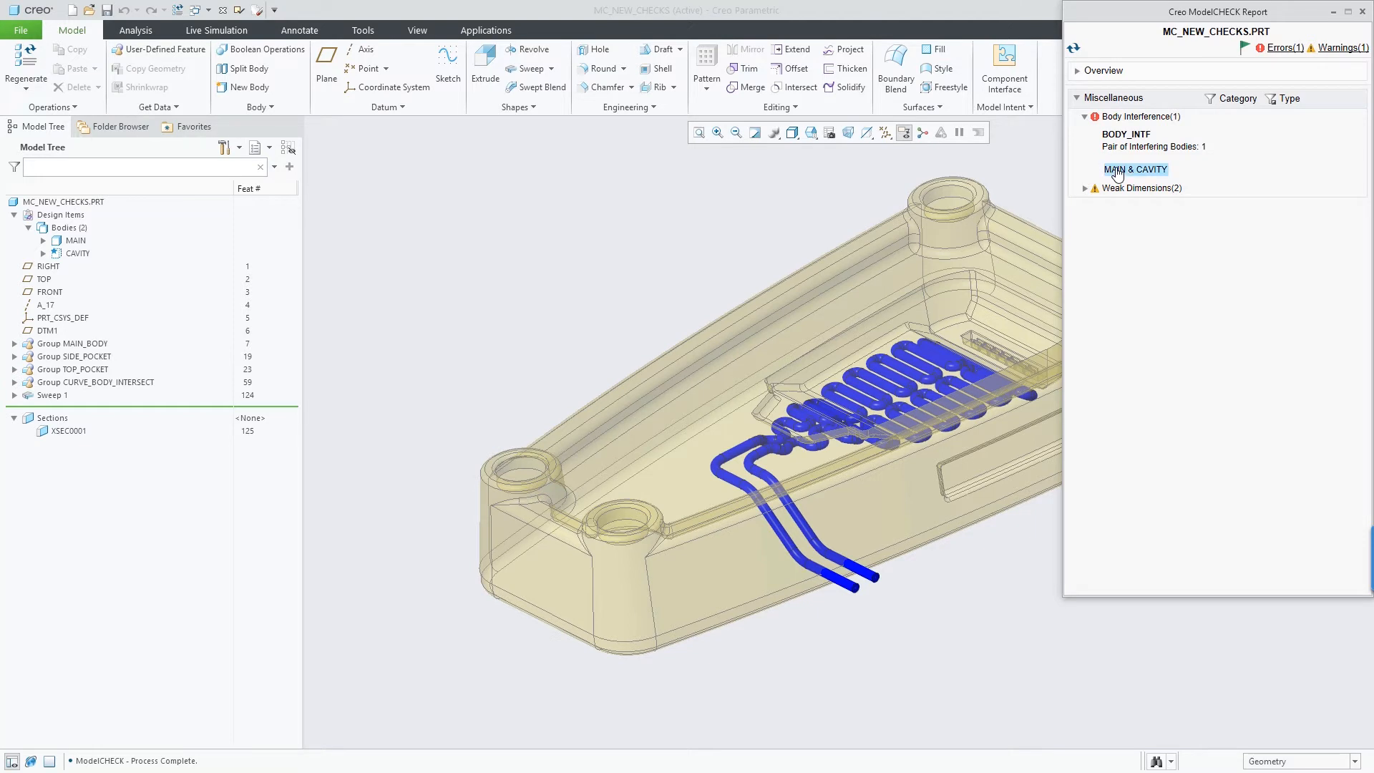
pyautogui.click(1133, 169)
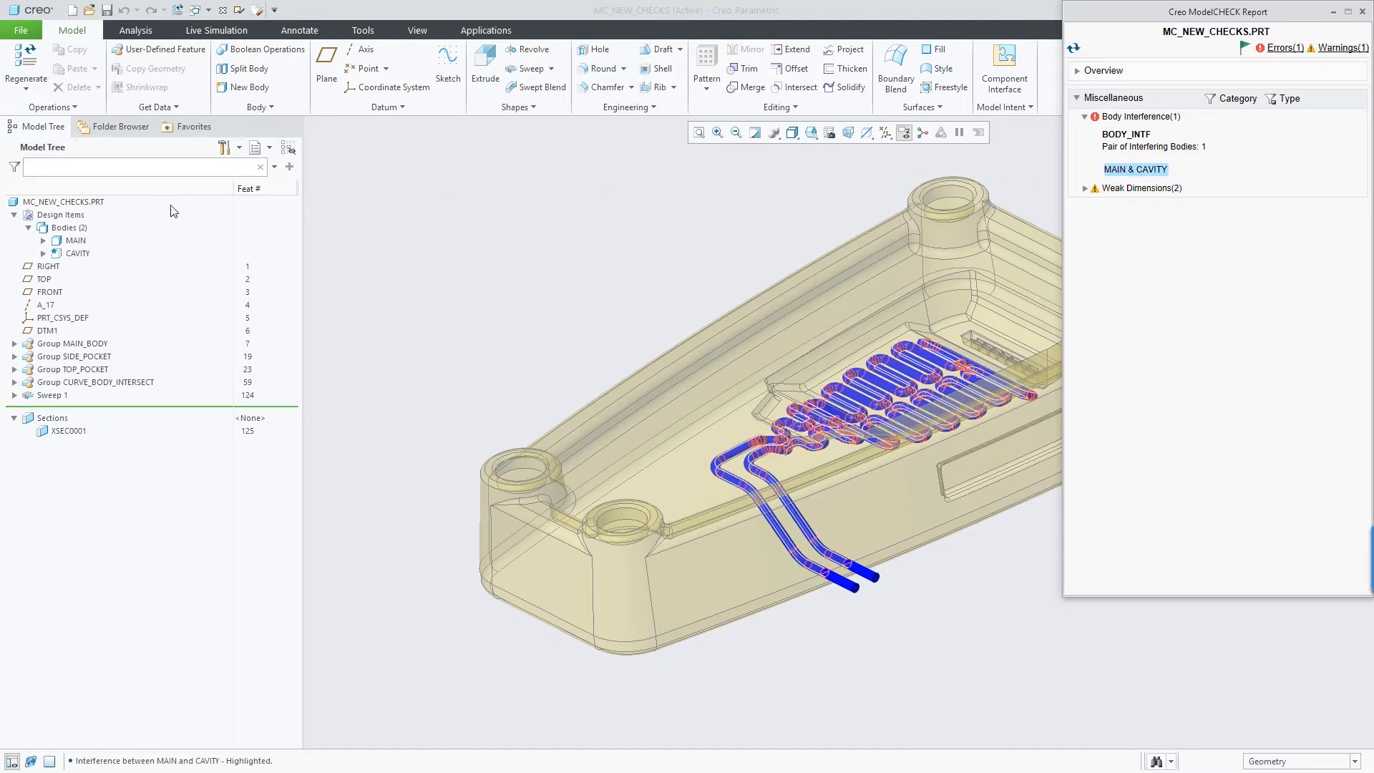
pyautogui.click(77, 241)
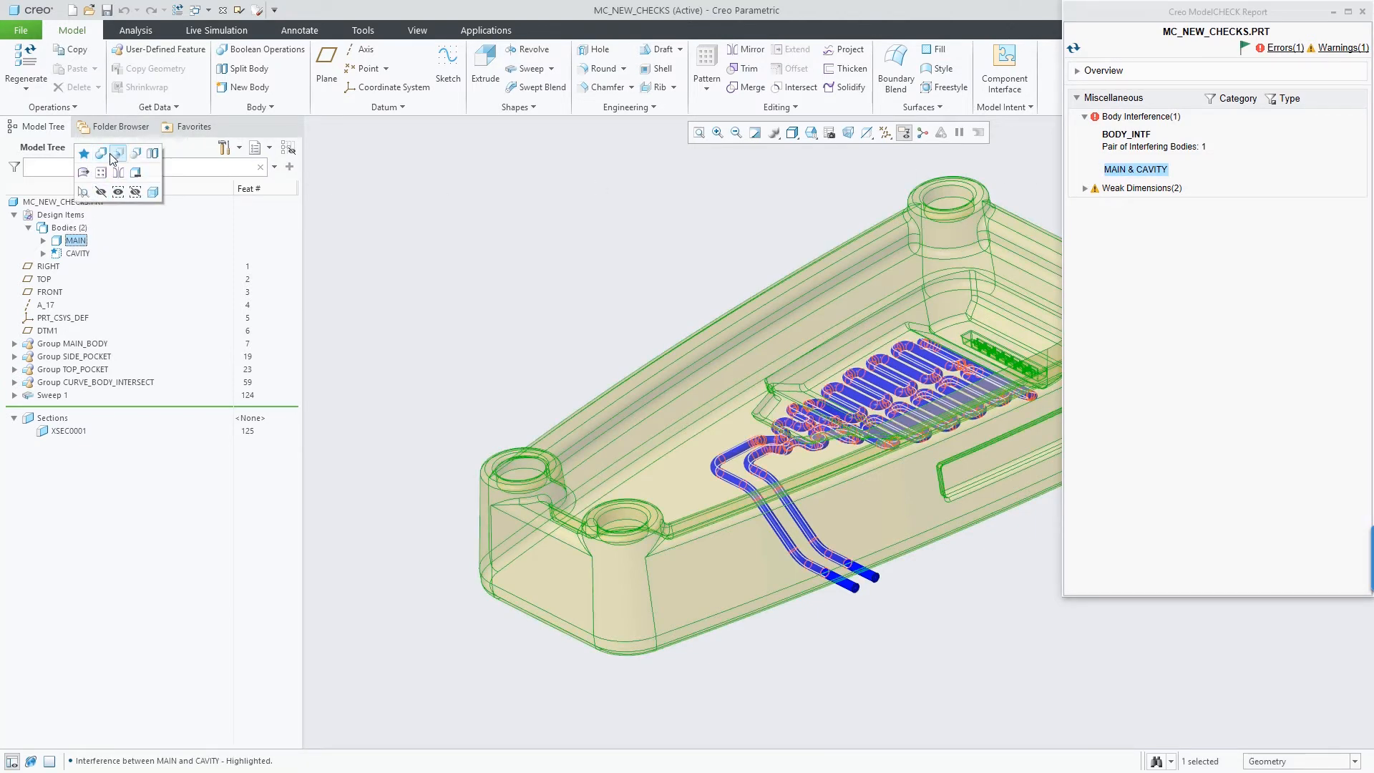
# Subtract CAVITY from MAIN with Keep Bodies enabled and confirm the feature.
pyautogui.click(261, 49)
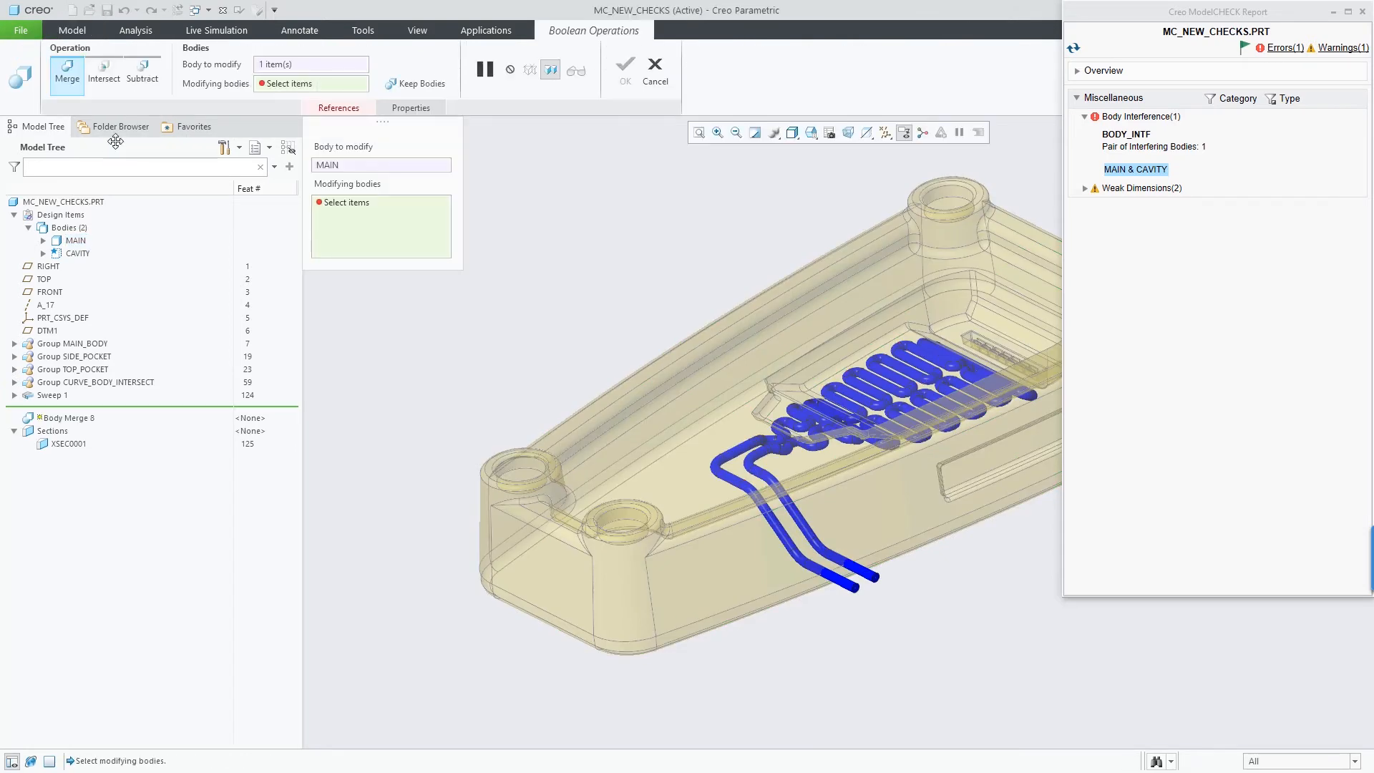
pyautogui.click(142, 75)
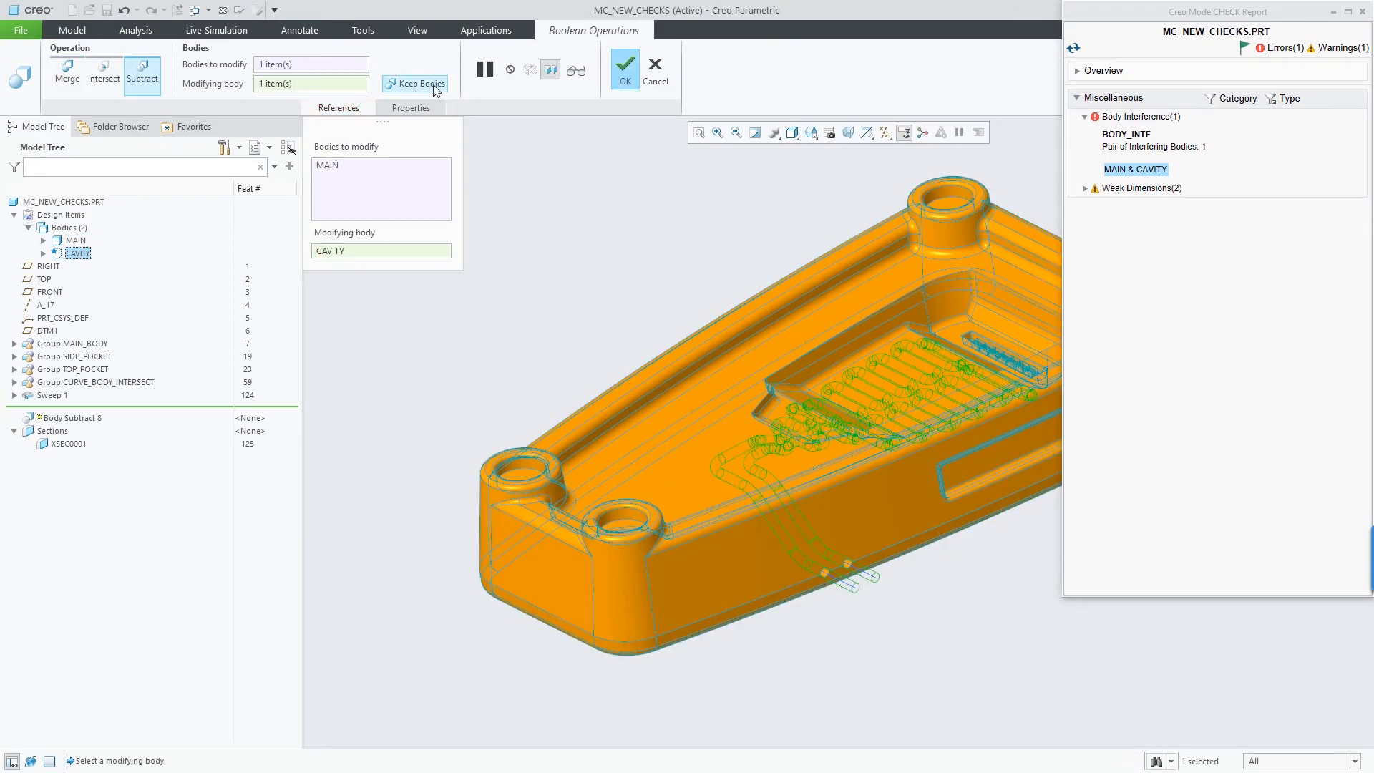
pyautogui.click(415, 83)
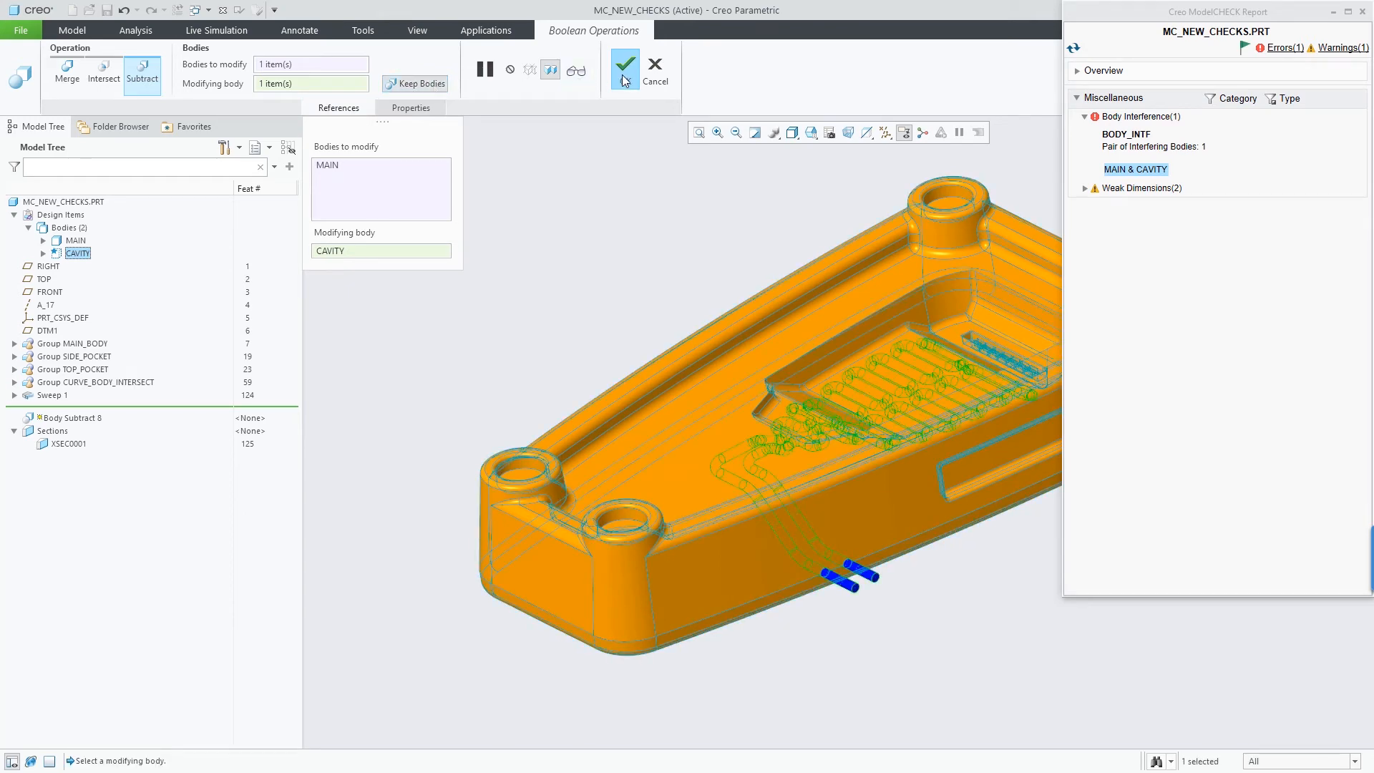
pyautogui.click(624, 68)
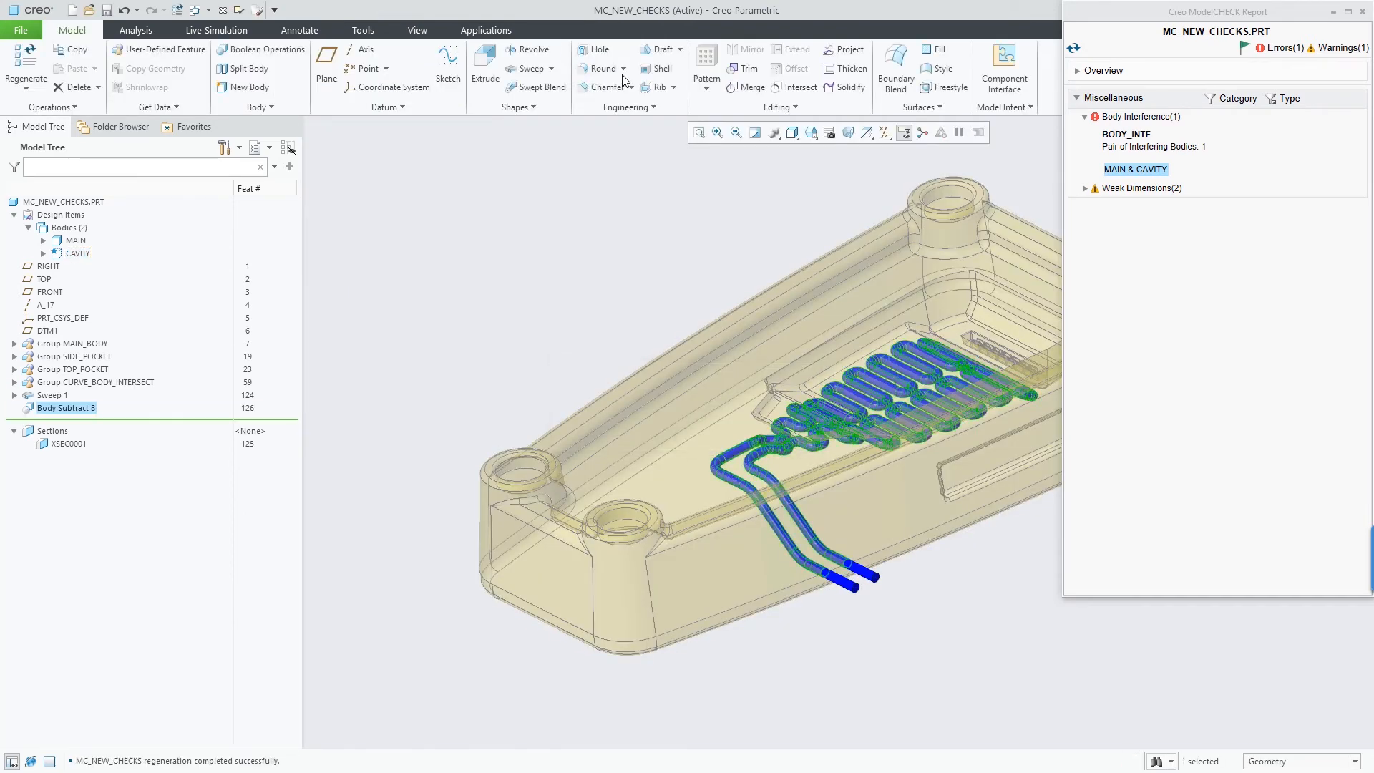
# Rerun the report to zero errors and highlight weak Dimension #4.
pyautogui.click(1072, 49)
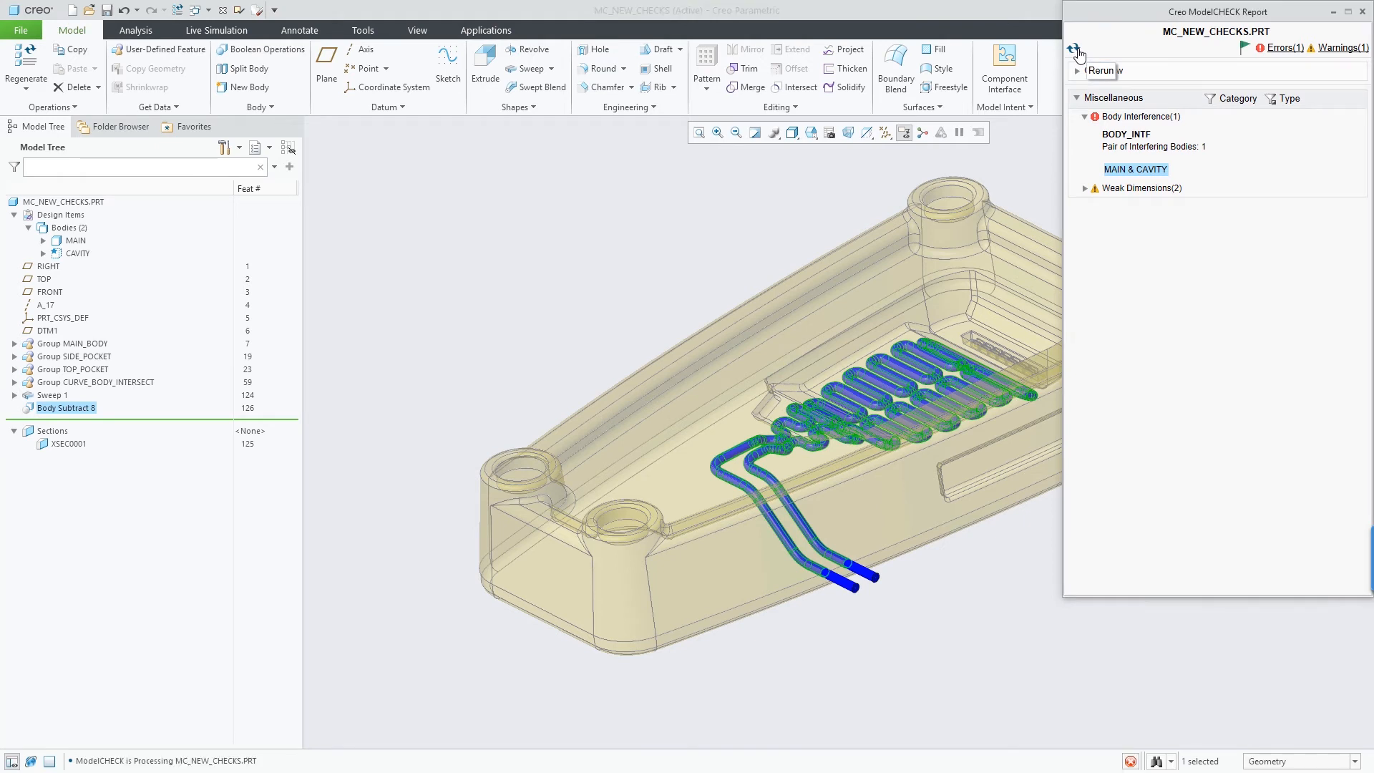
pyautogui.click(1075, 51)
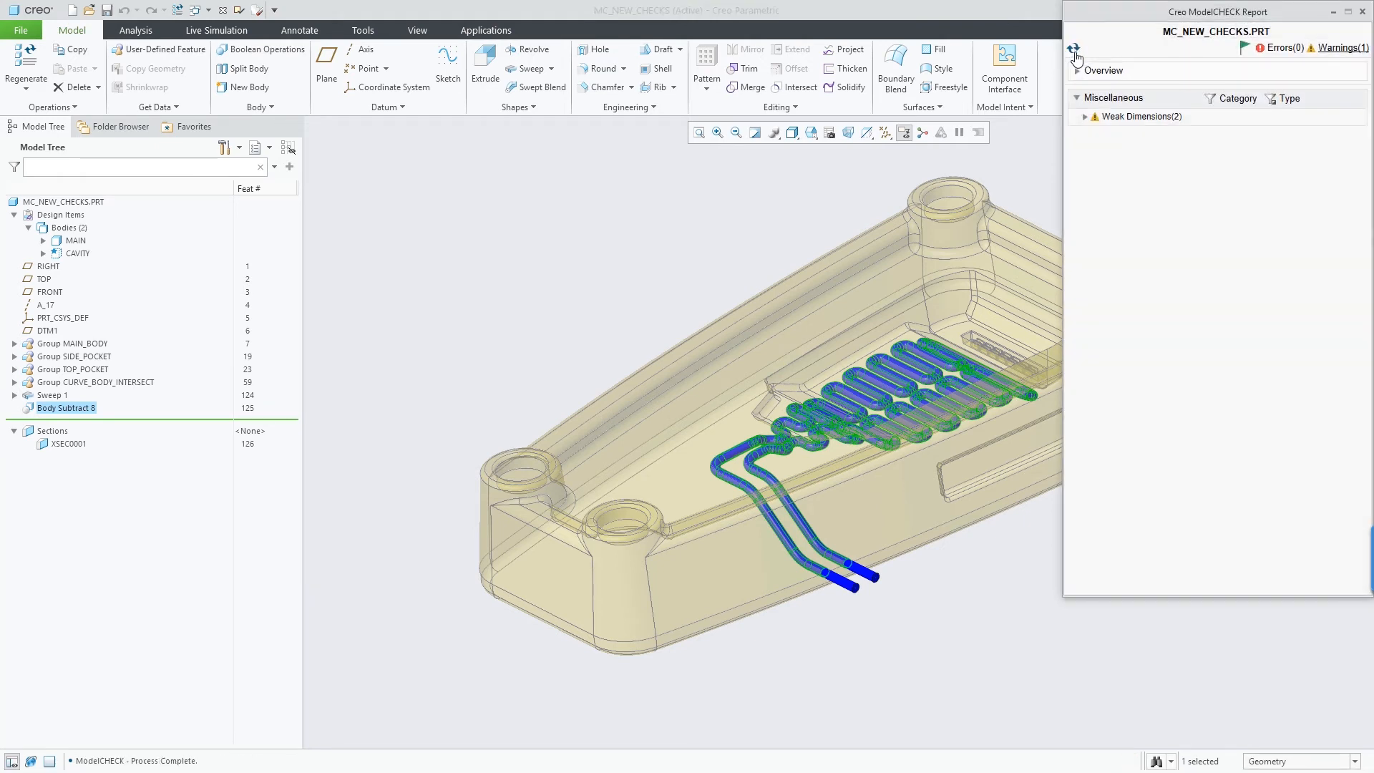
pyautogui.click(1085, 116)
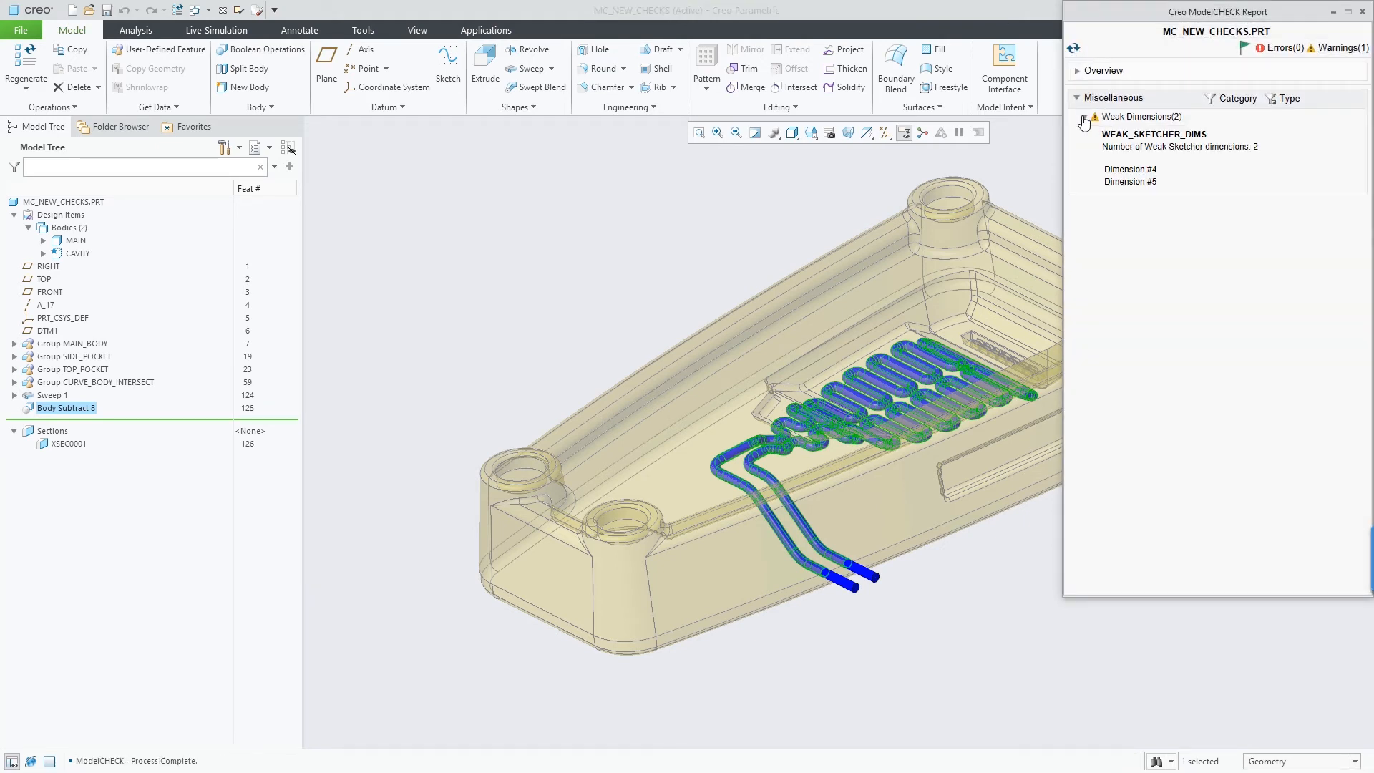
pyautogui.click(1129, 169)
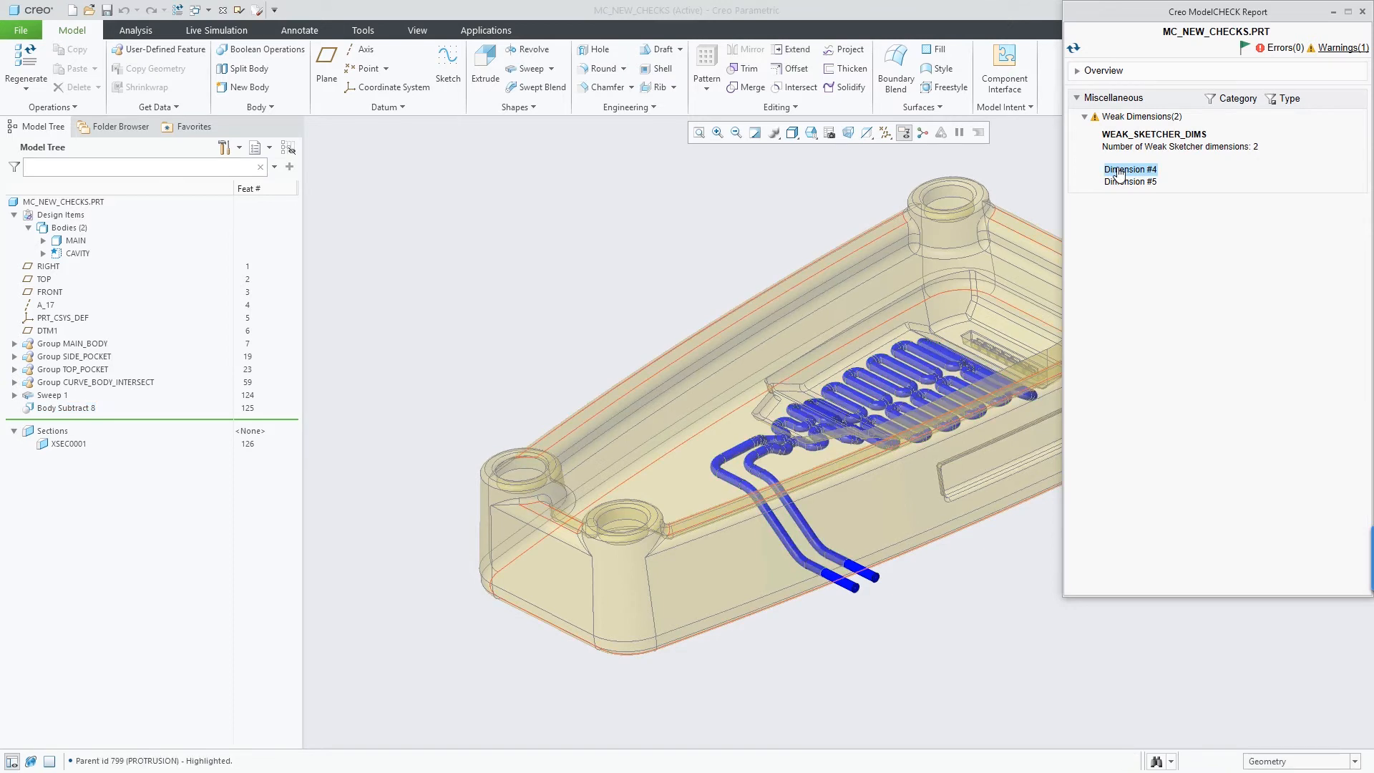